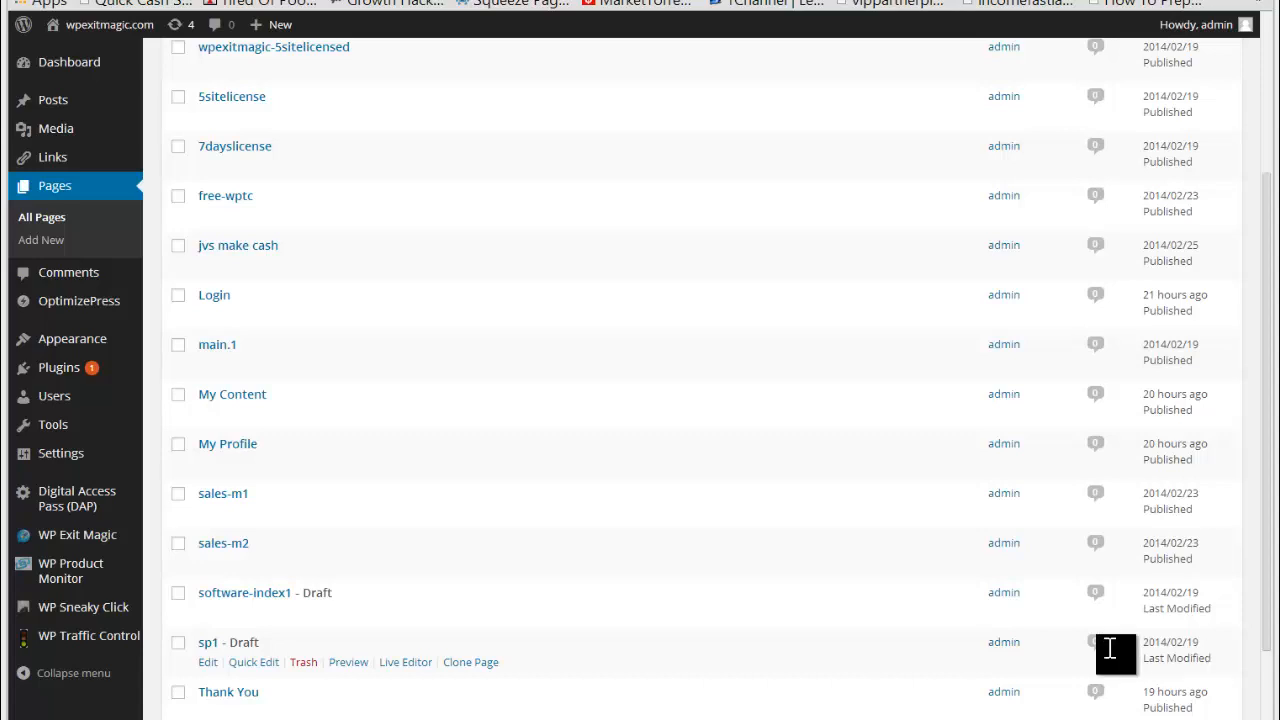
mouse_move(424, 250)
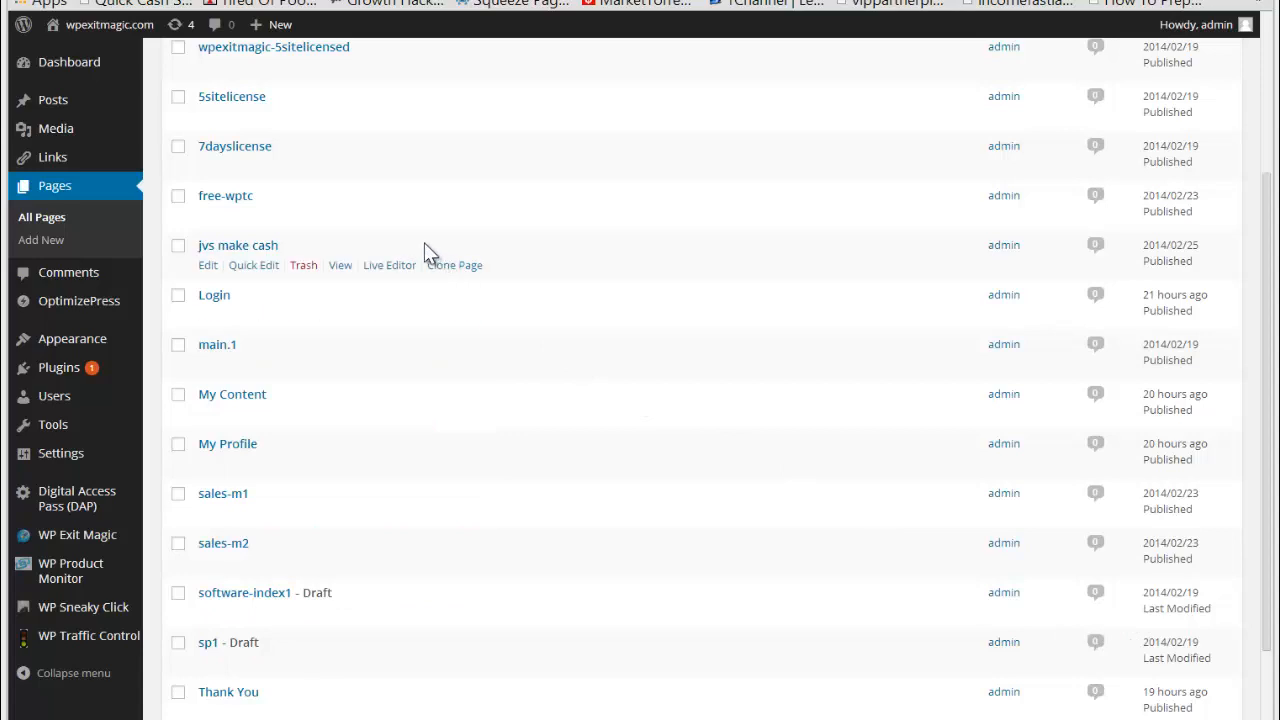
mouse_move(56, 364)
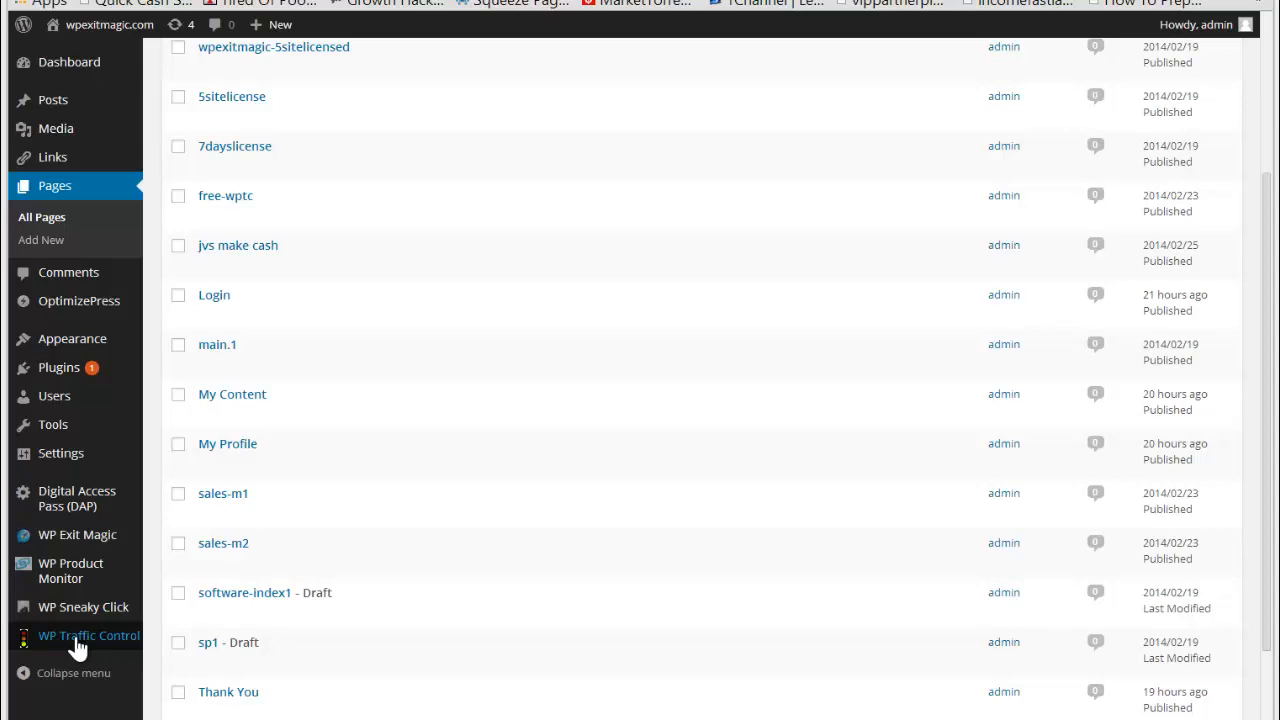
mouse_move(56, 186)
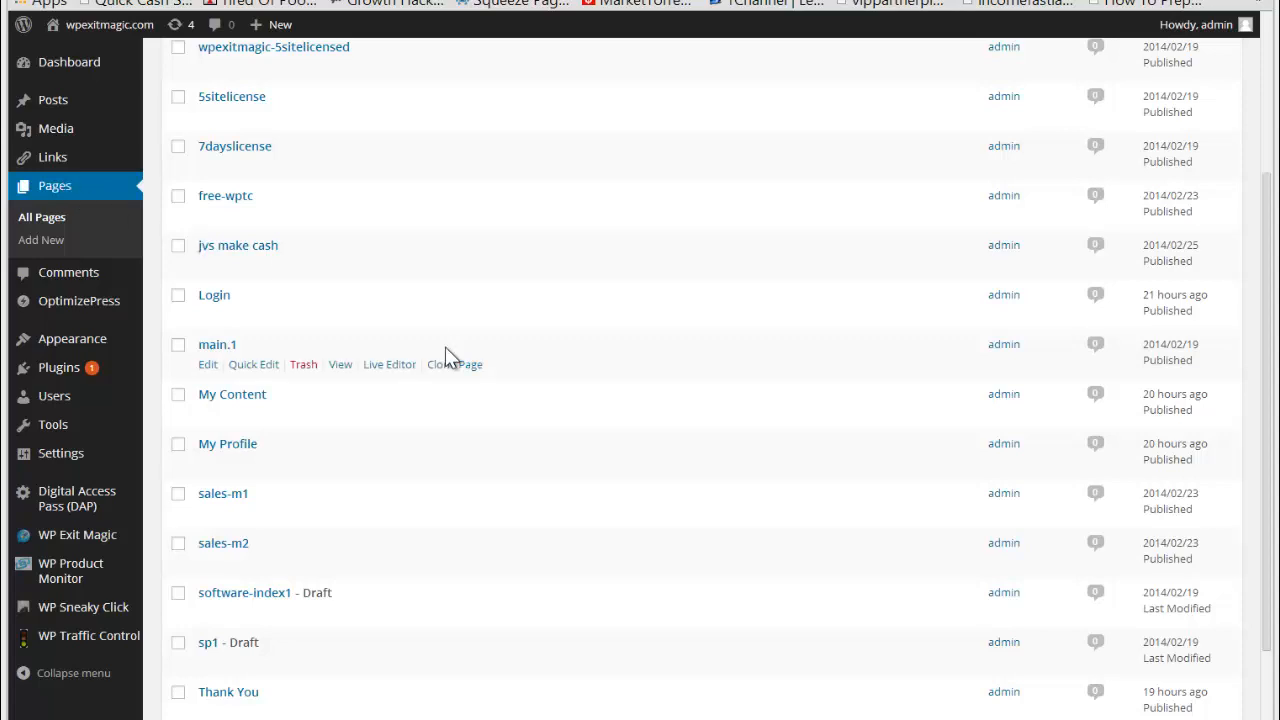
mouse_move(224, 196)
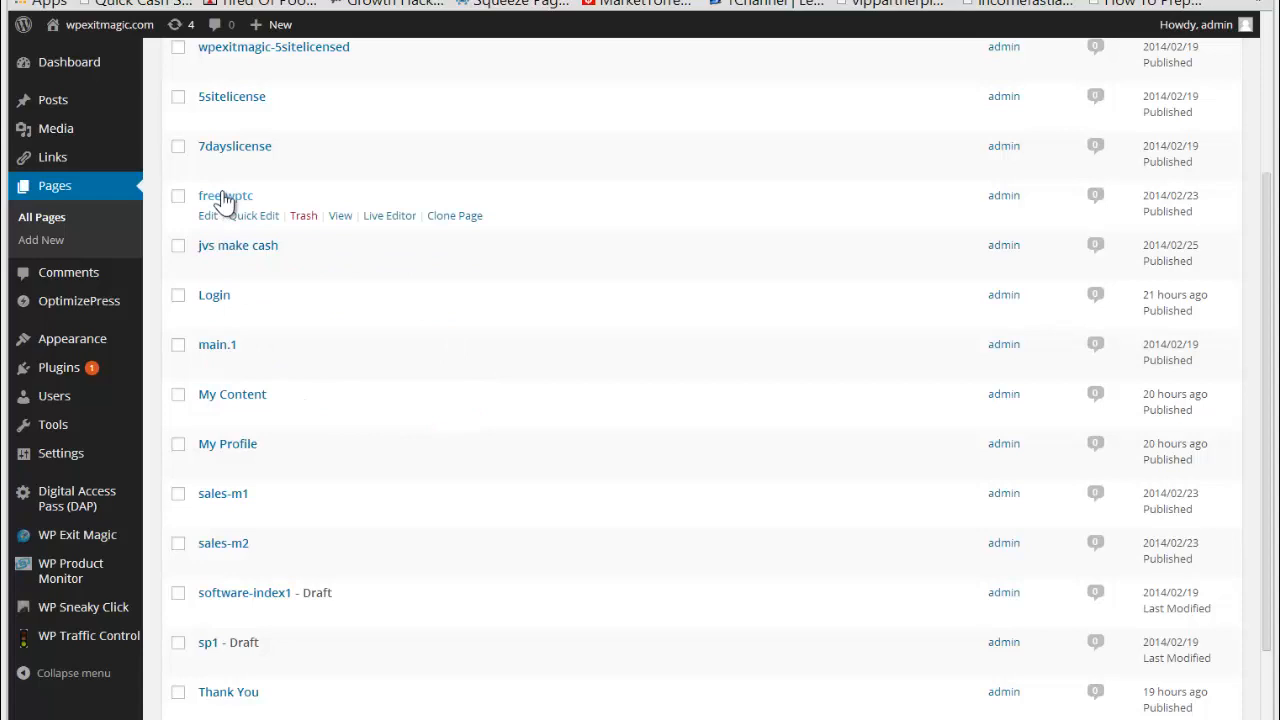
mouse_move(644, 228)
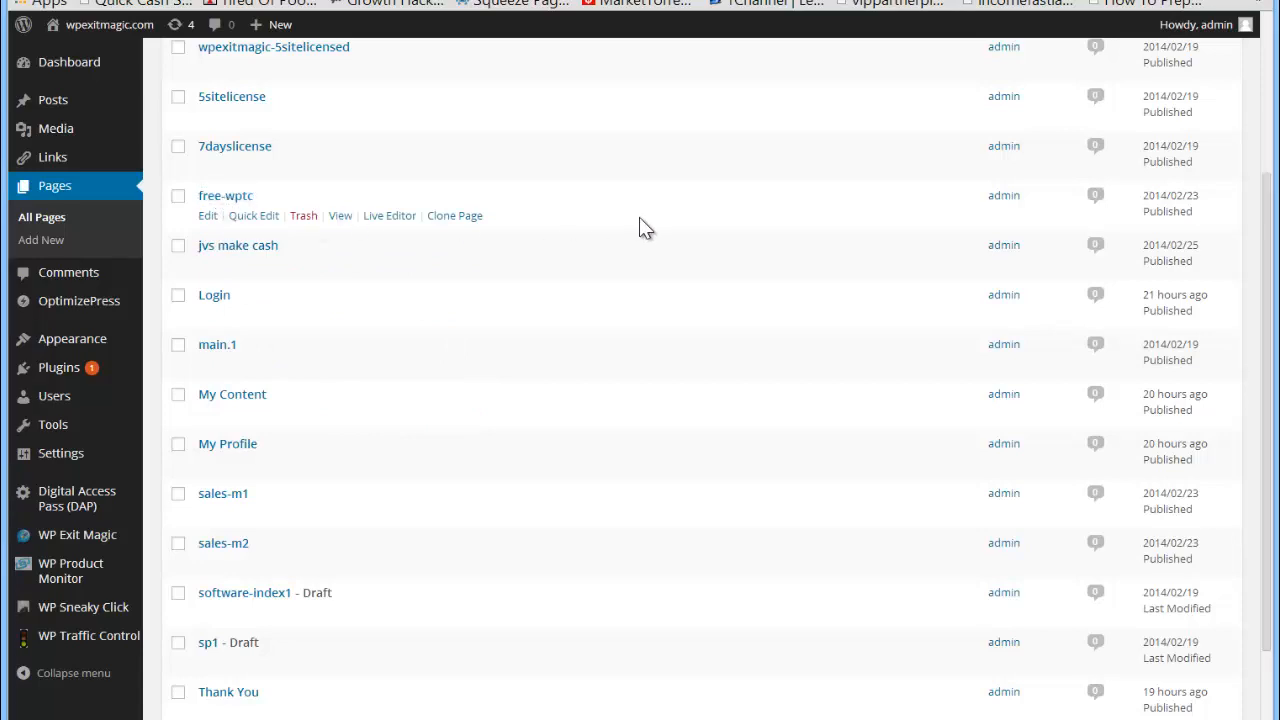
Edit the free-wptc page and toggle Enable WP Traffic Control off and back on.
click(208, 216)
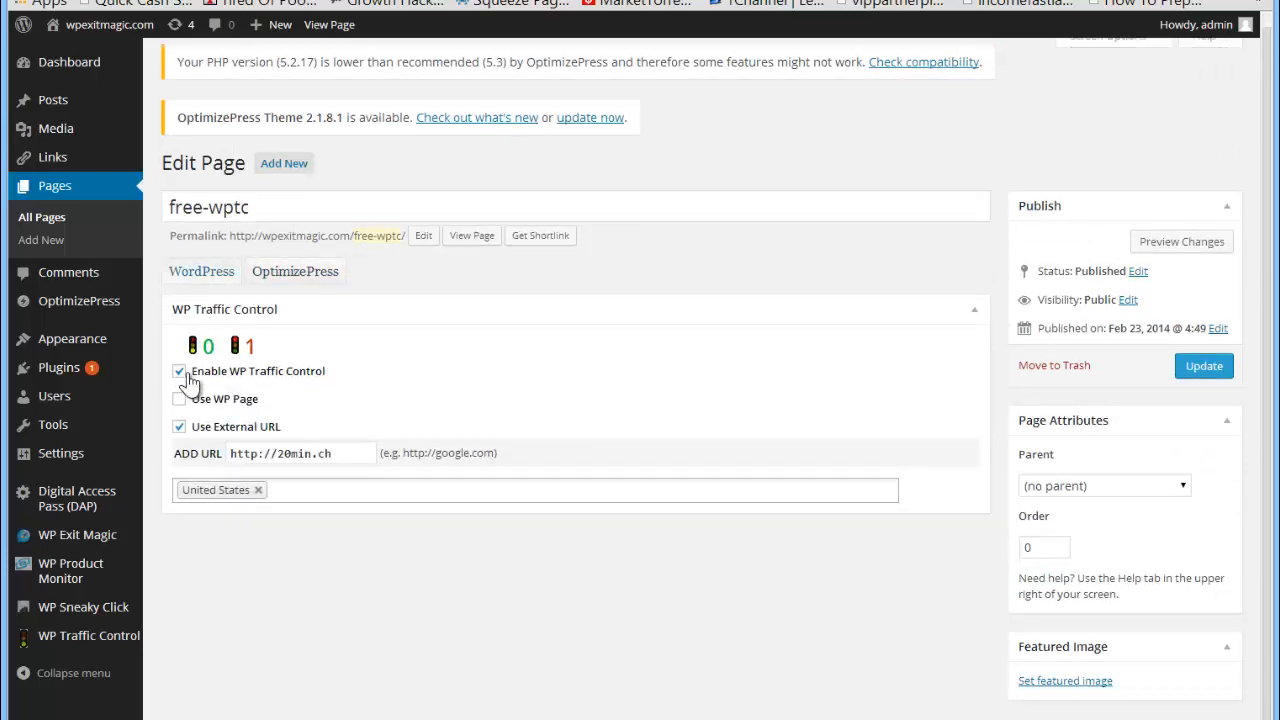
click(180, 370)
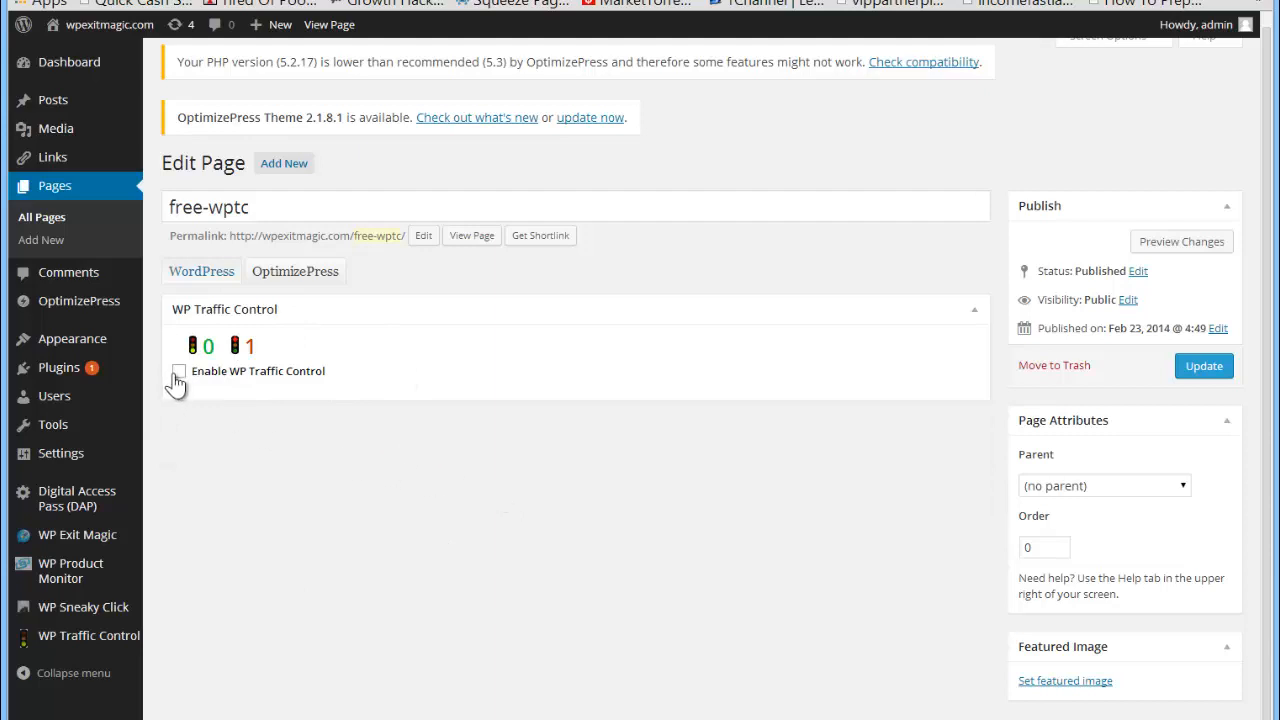
click(178, 370)
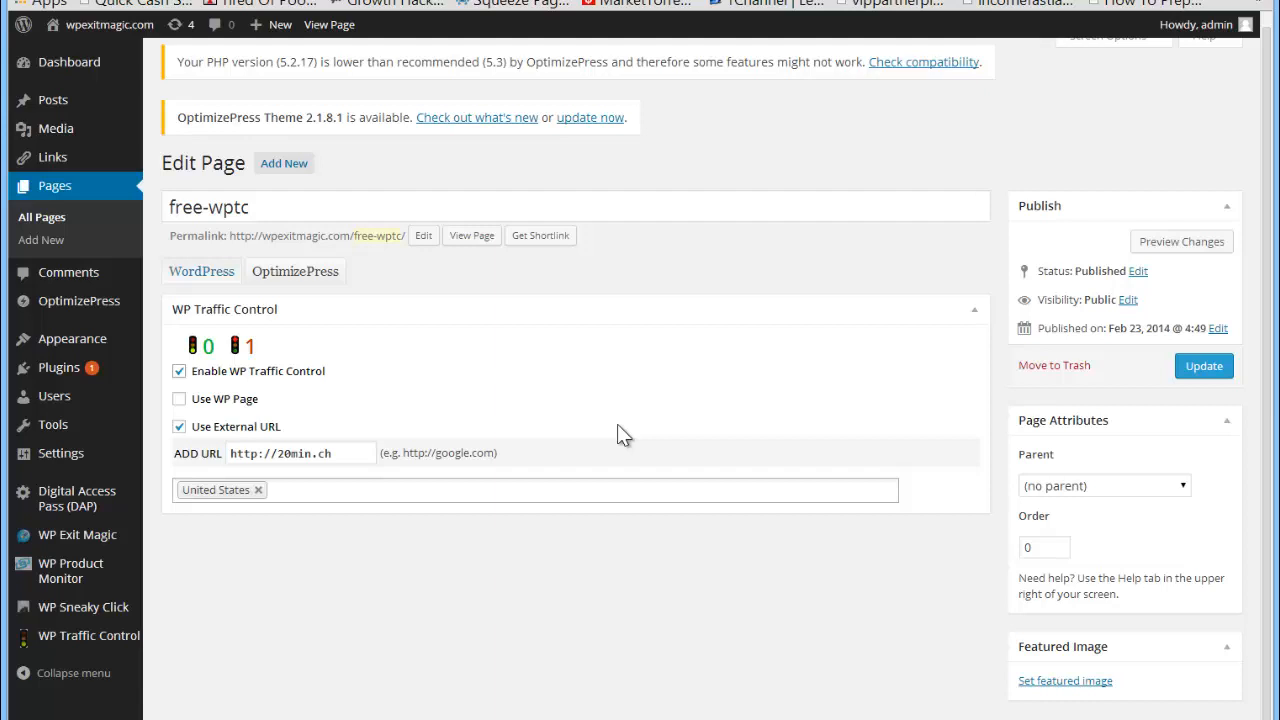
mouse_move(322, 632)
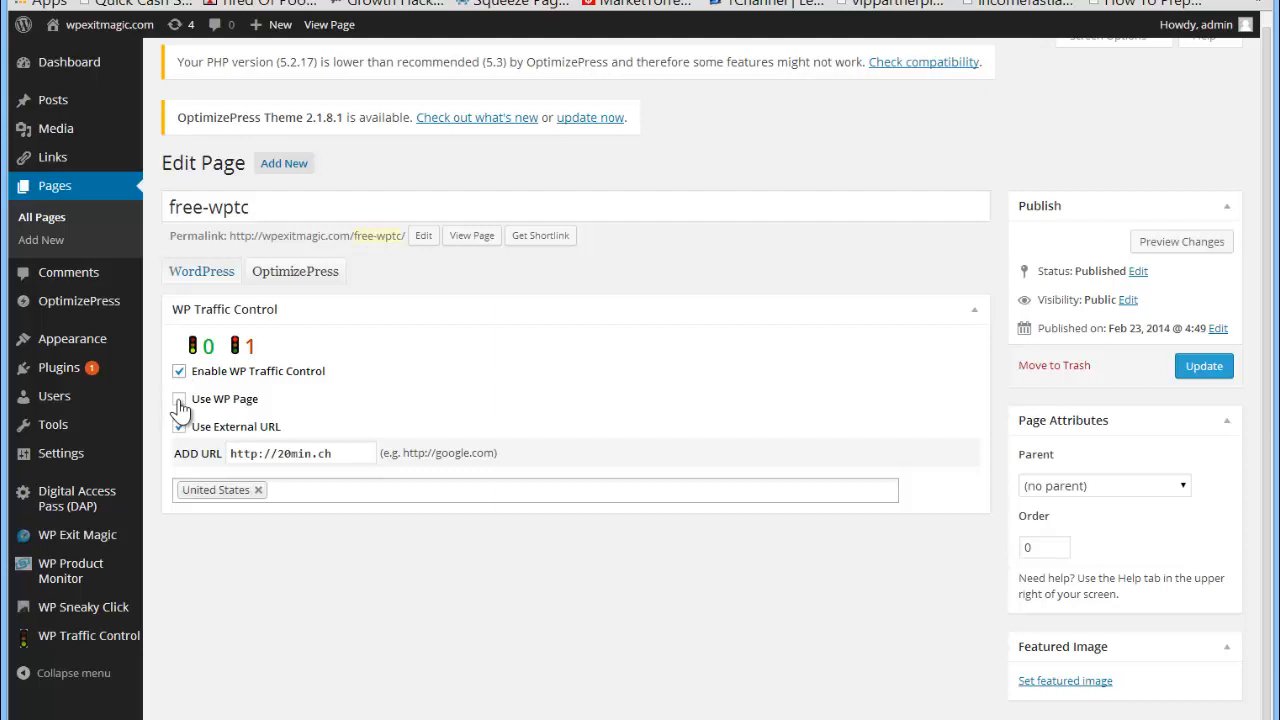
click(180, 426)
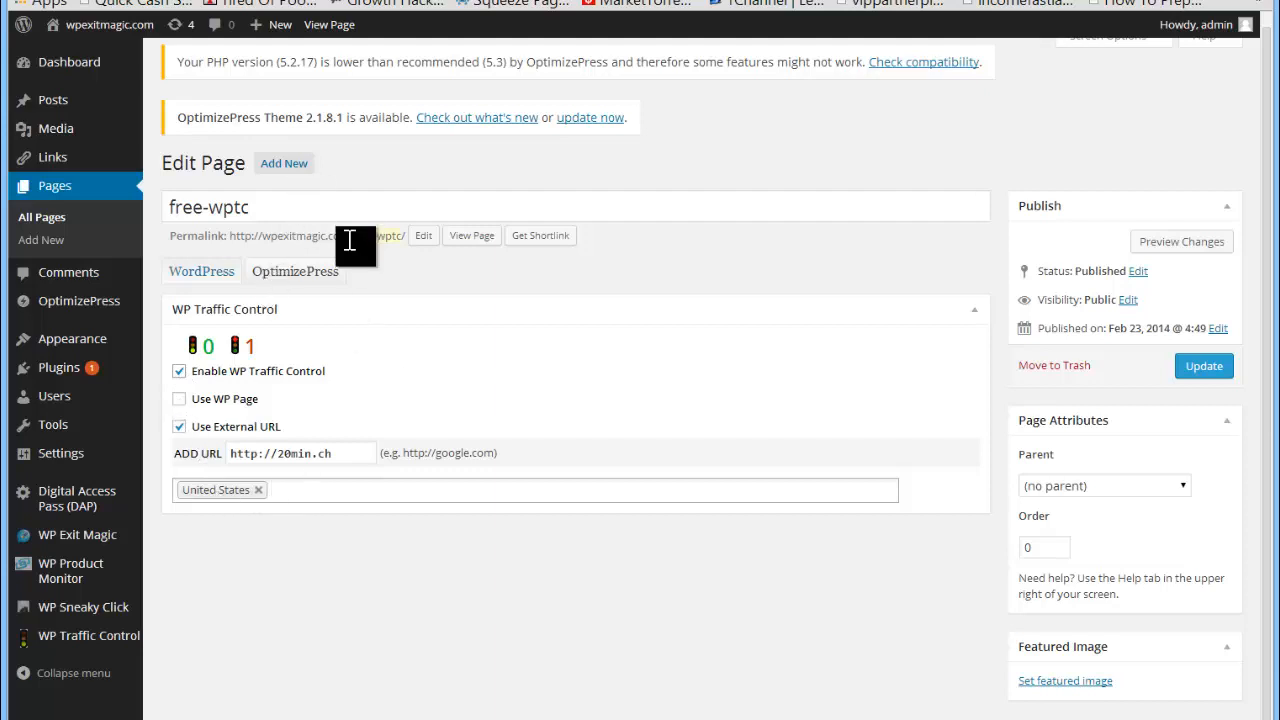
mouse_move(312, 488)
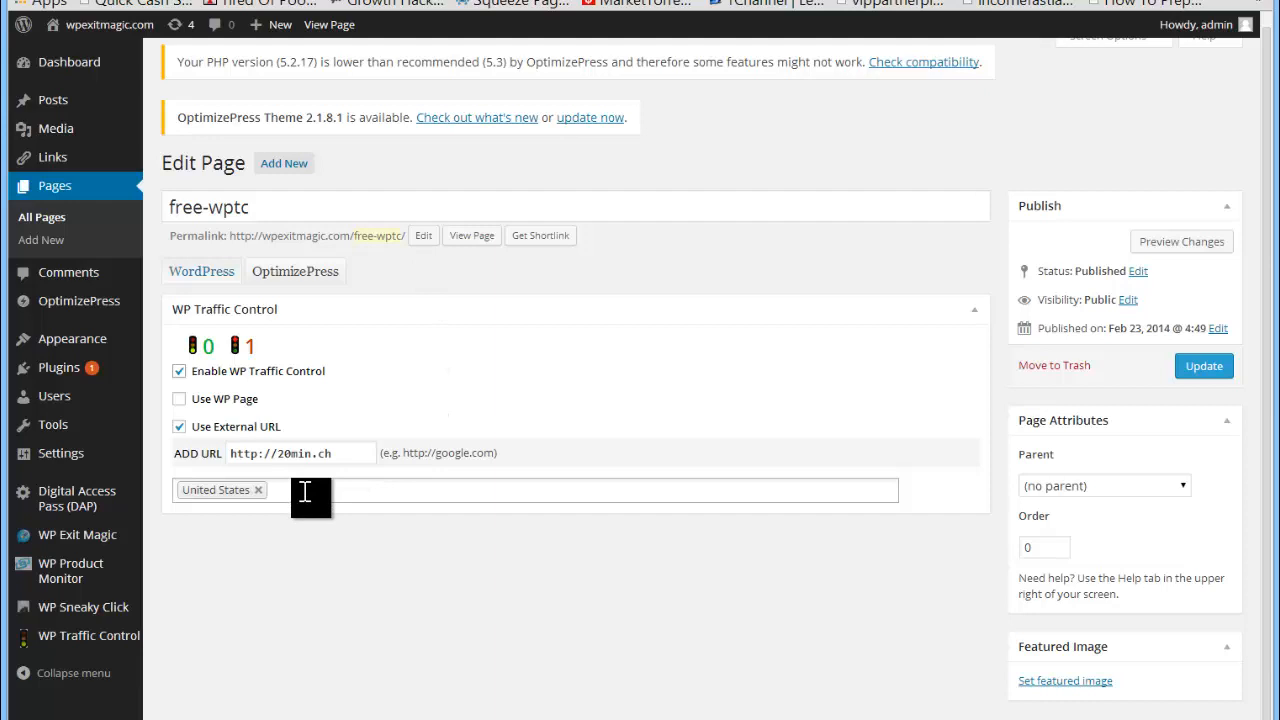
mouse_move(296, 556)
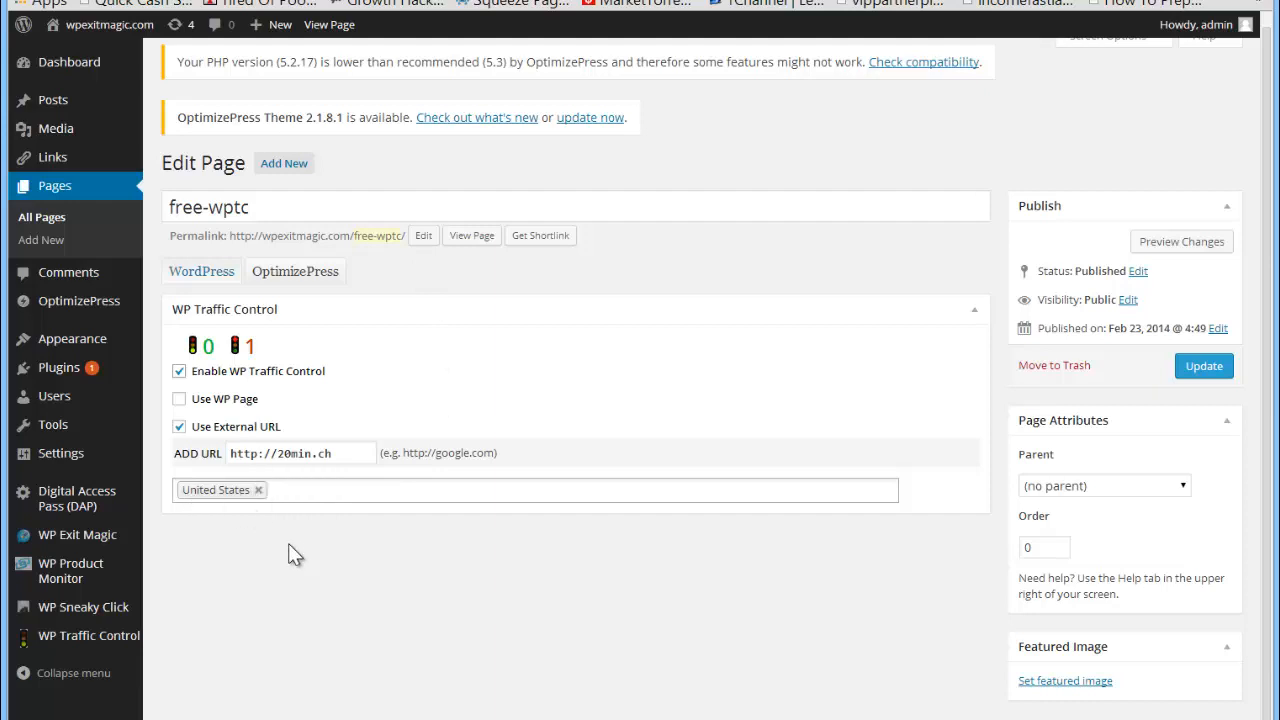
click(400, 488)
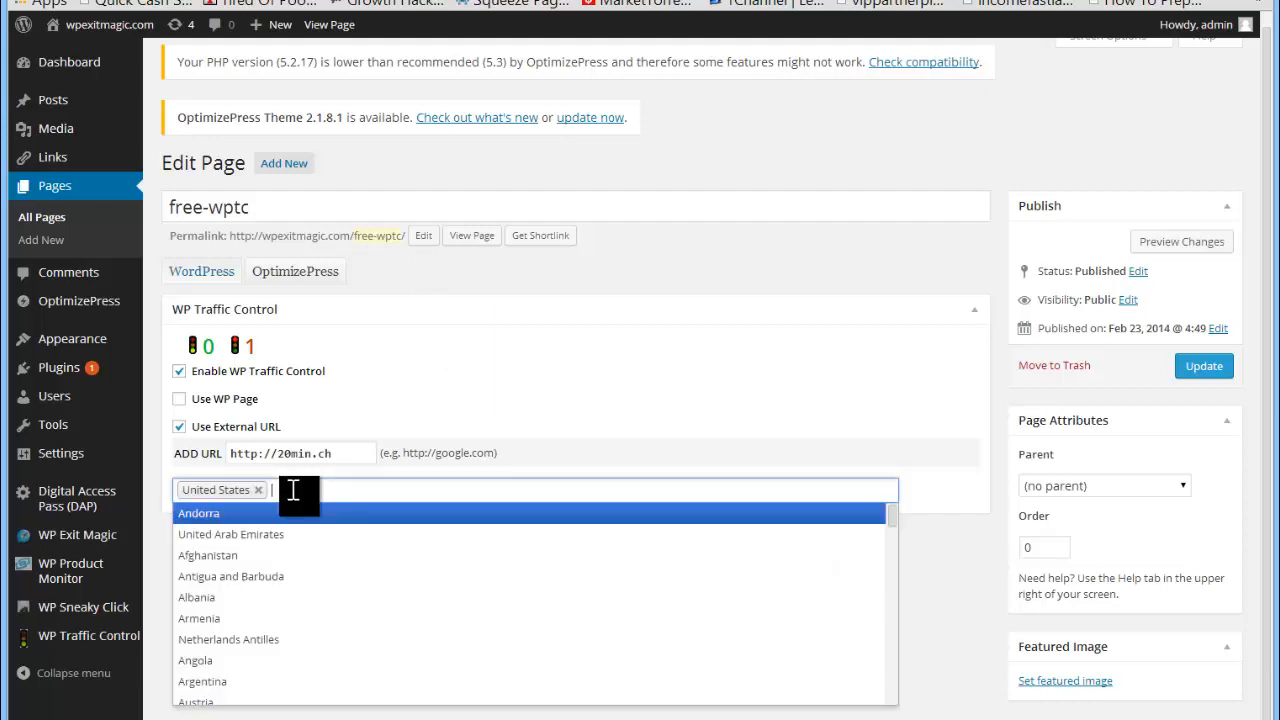
mouse_move(296, 618)
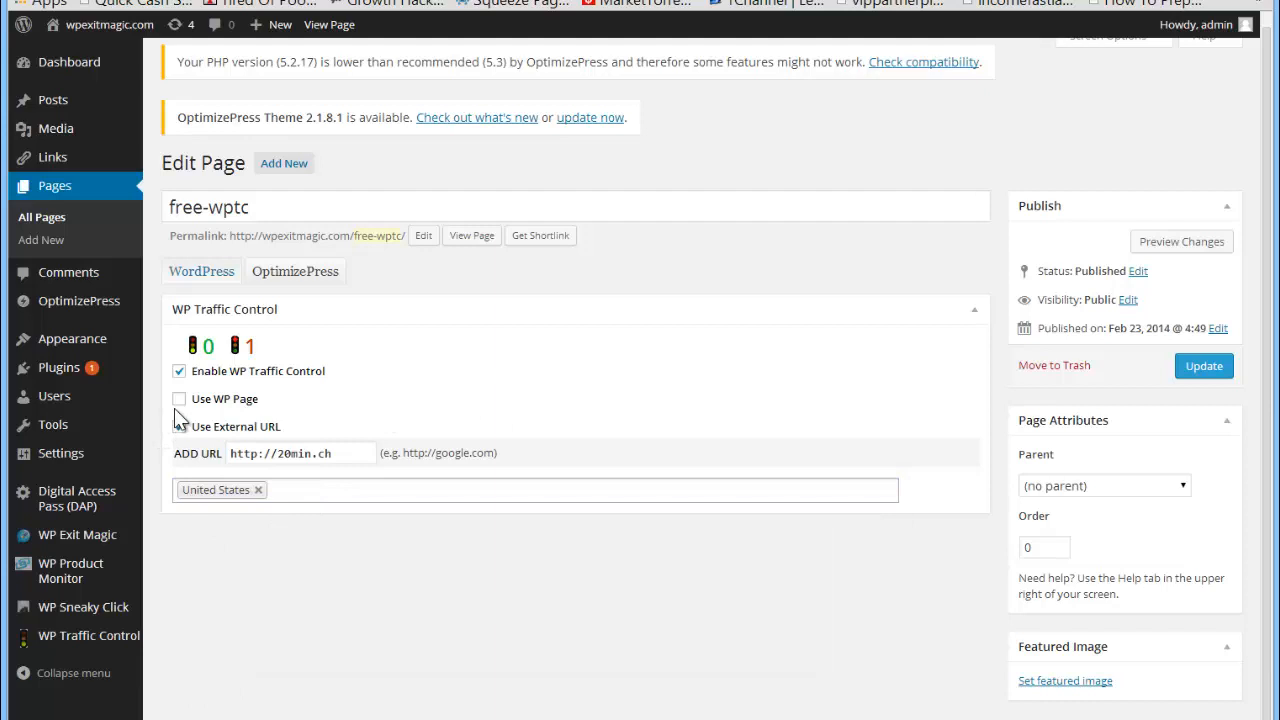
click(180, 426)
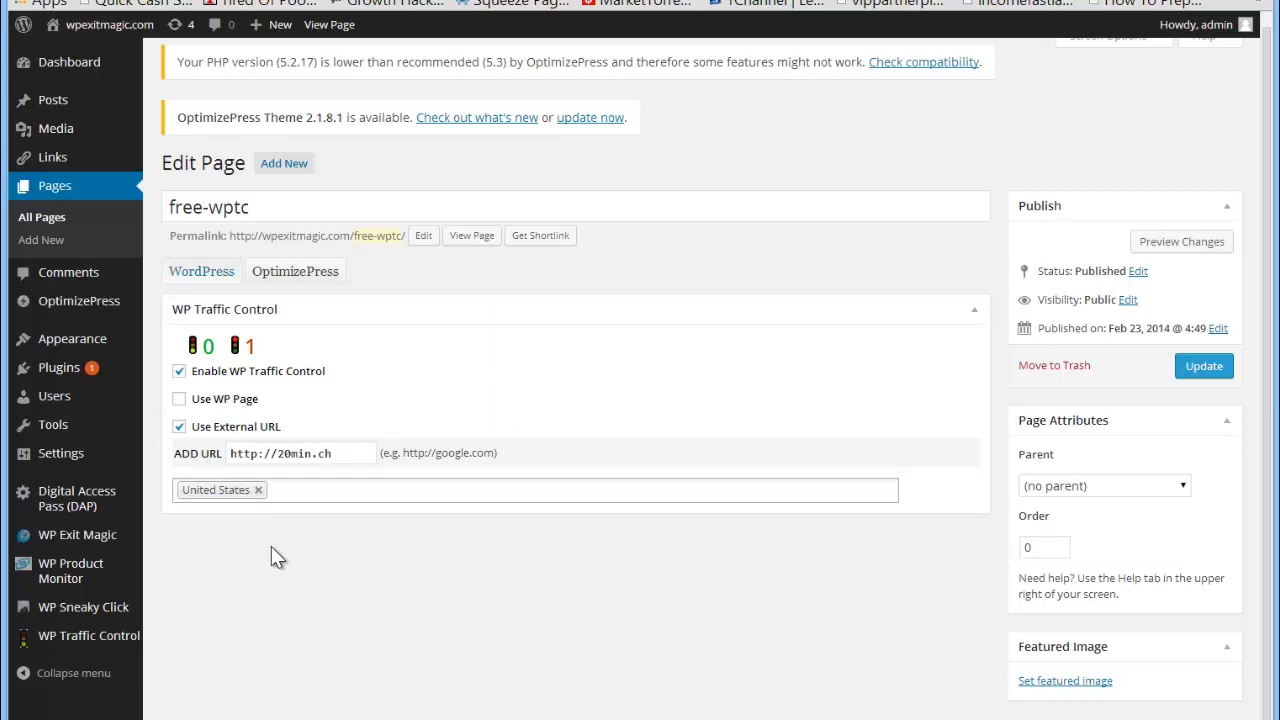
mouse_move(220, 504)
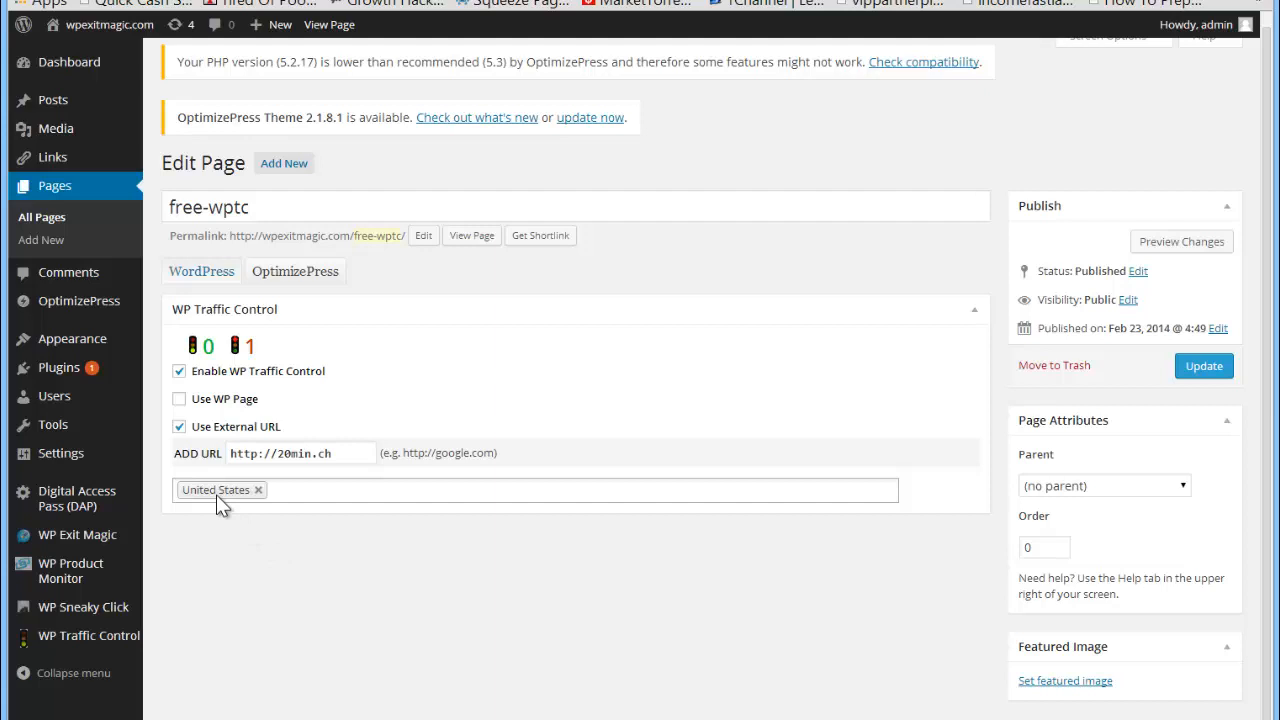
mouse_move(352, 578)
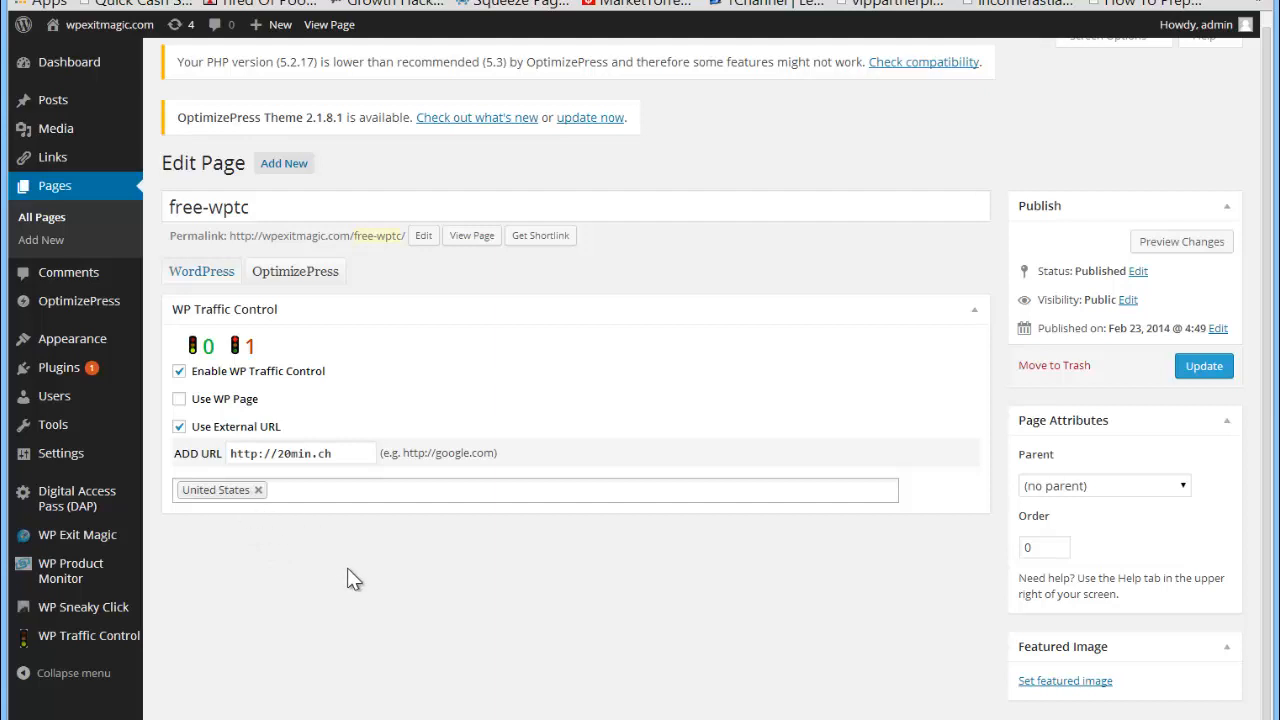
mouse_move(180, 426)
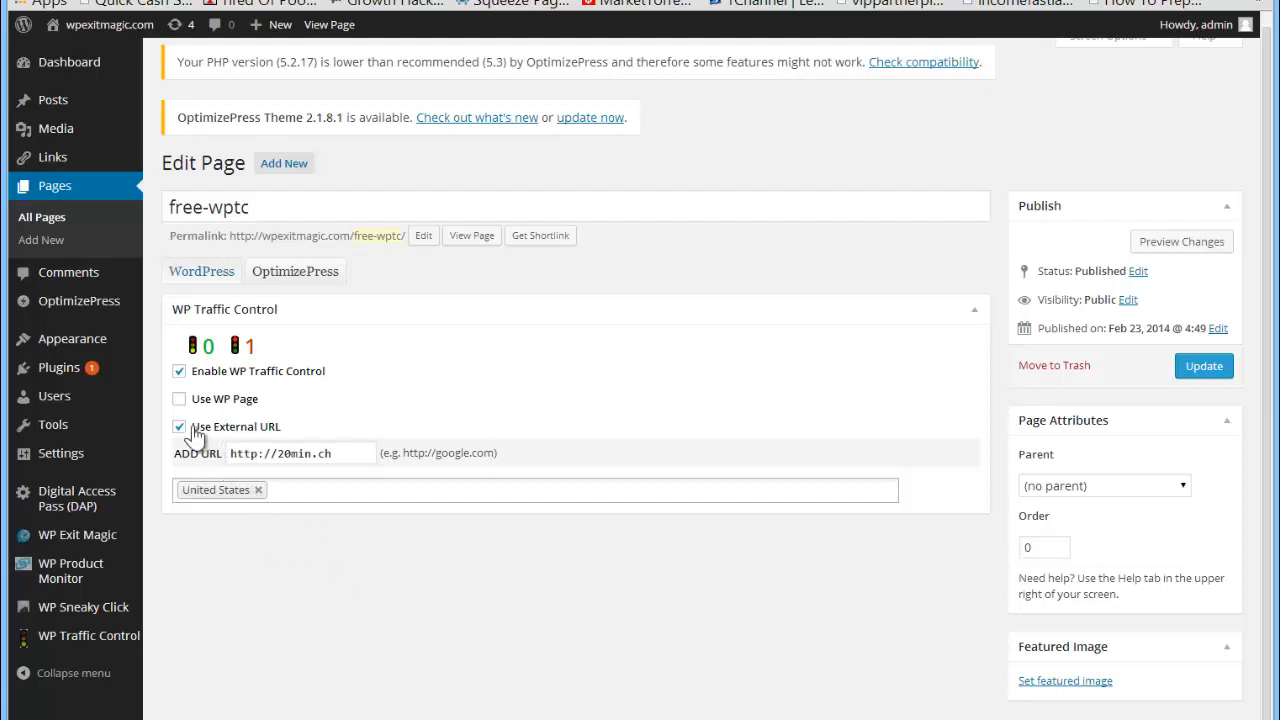
click(180, 400)
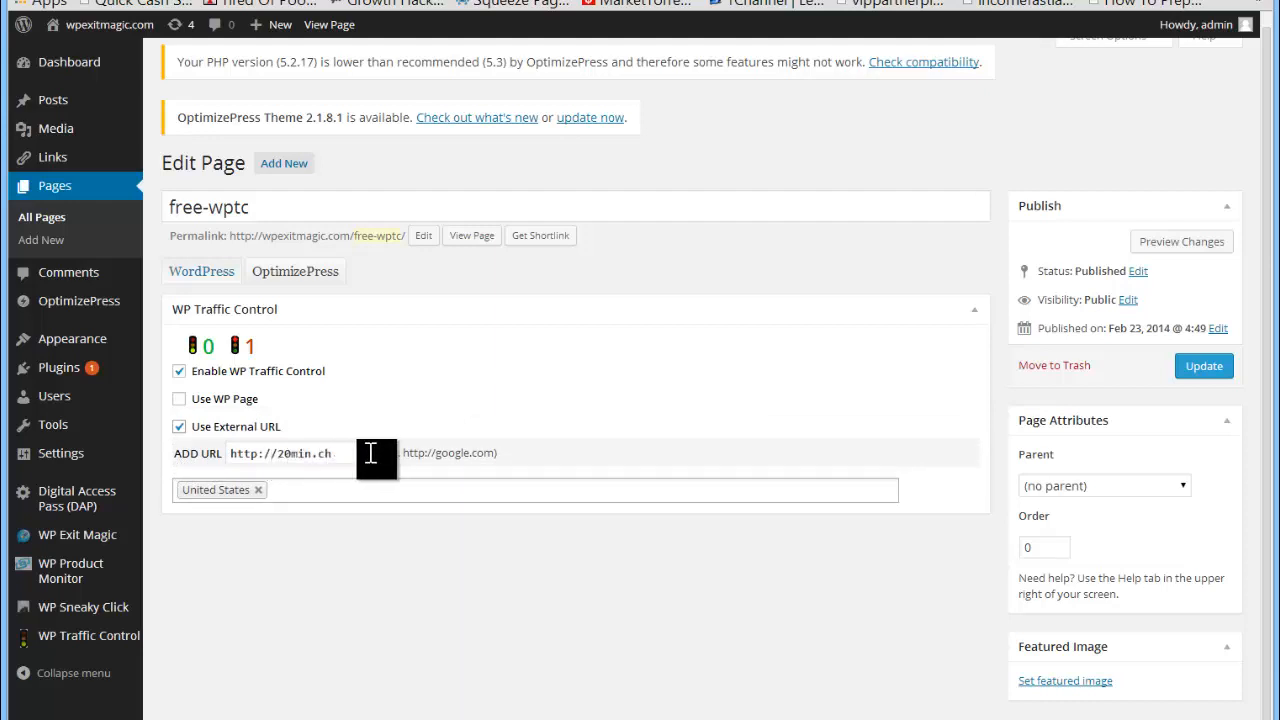
mouse_move(752, 494)
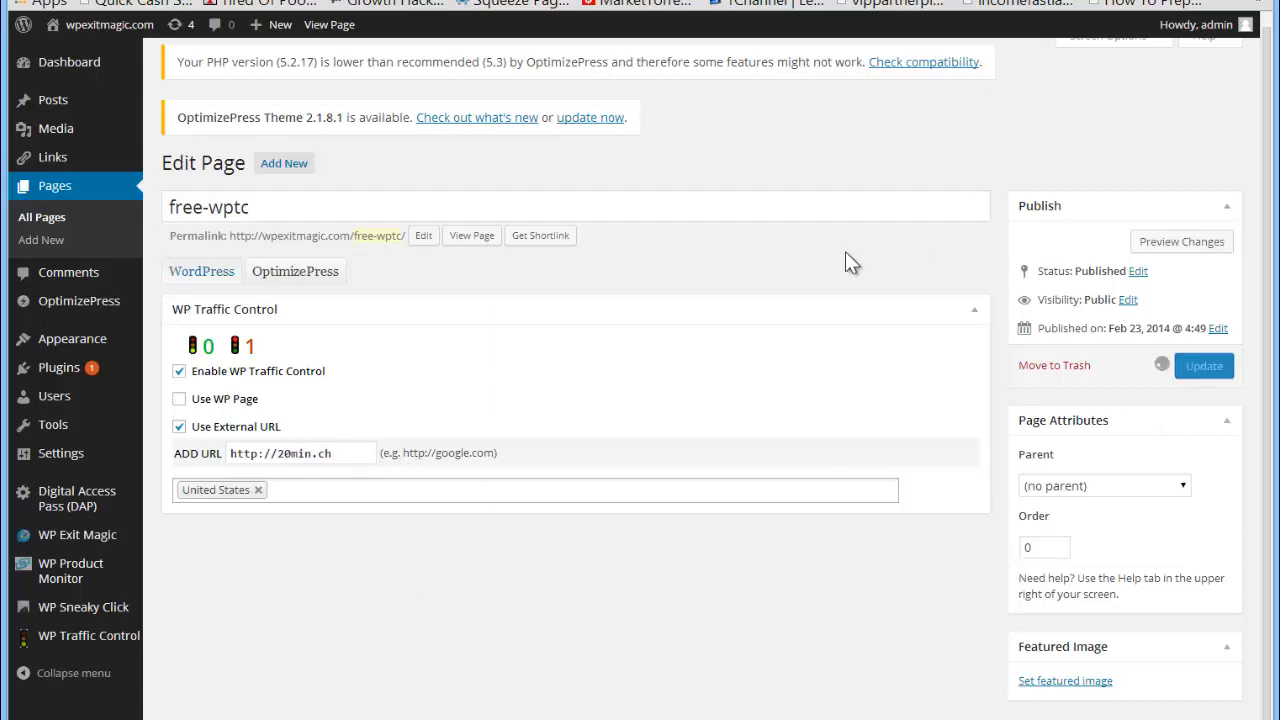
mouse_move(848, 262)
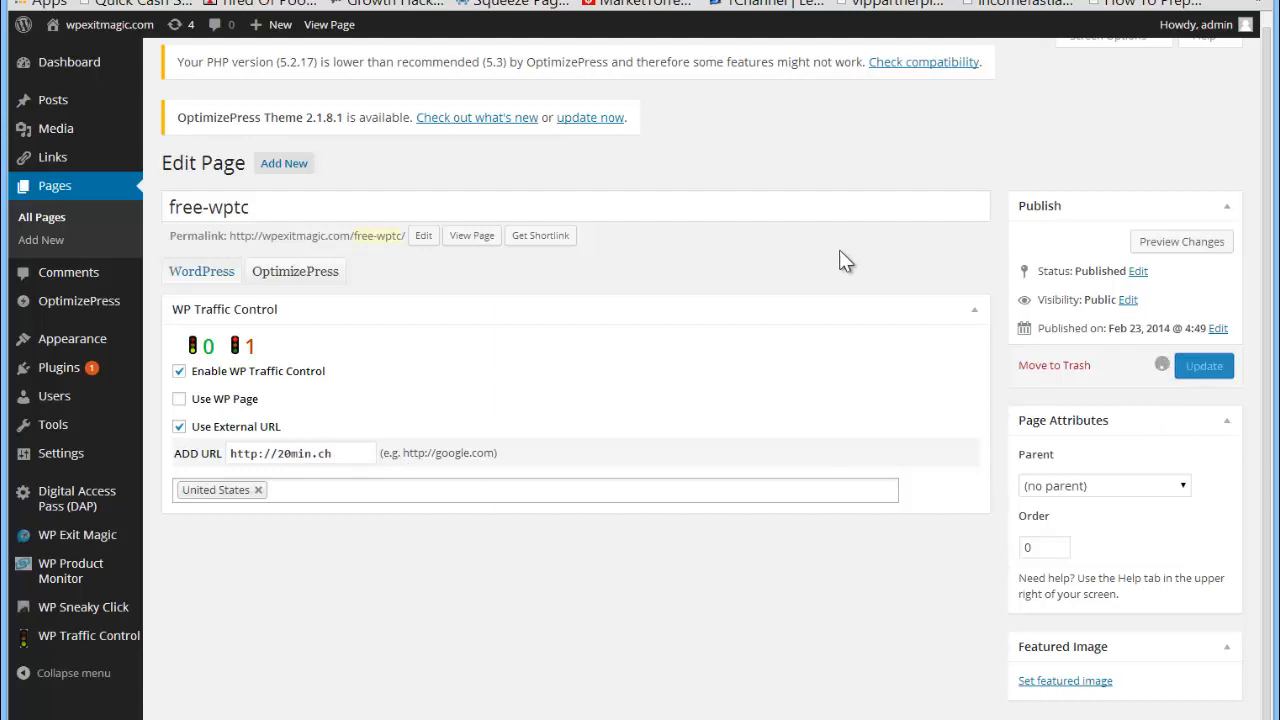
mouse_move(510, 336)
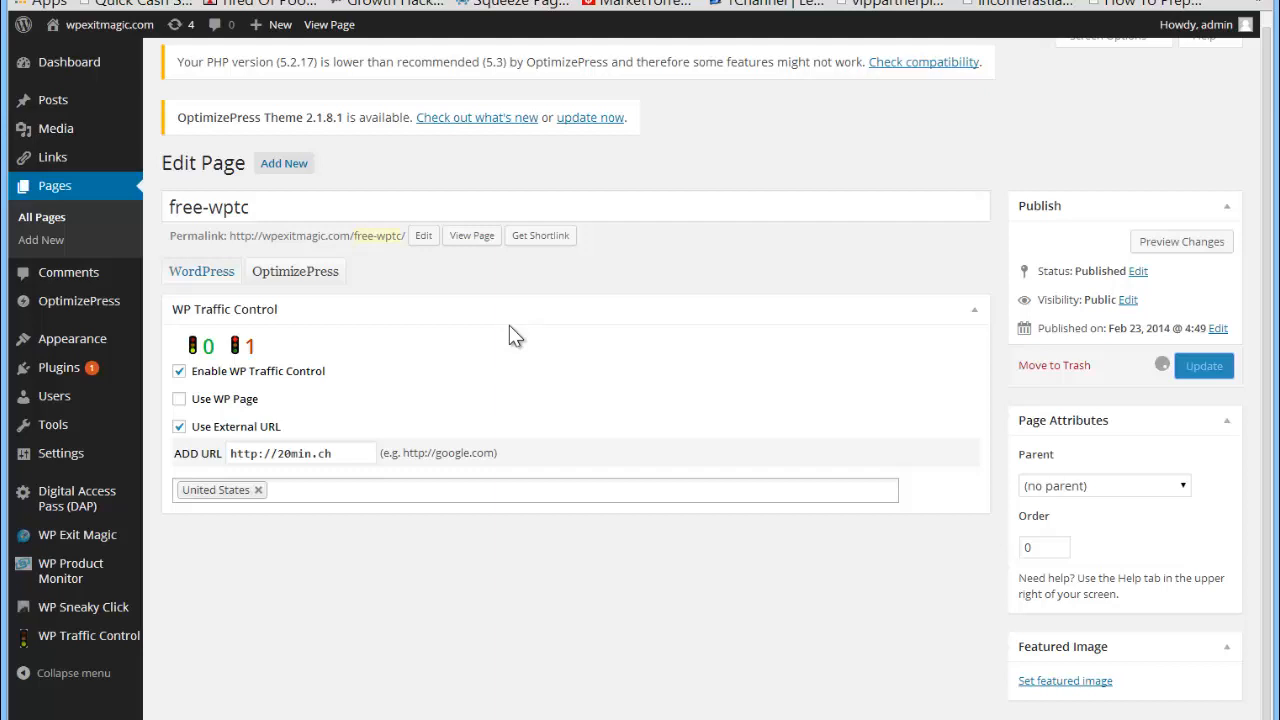
mouse_move(472, 236)
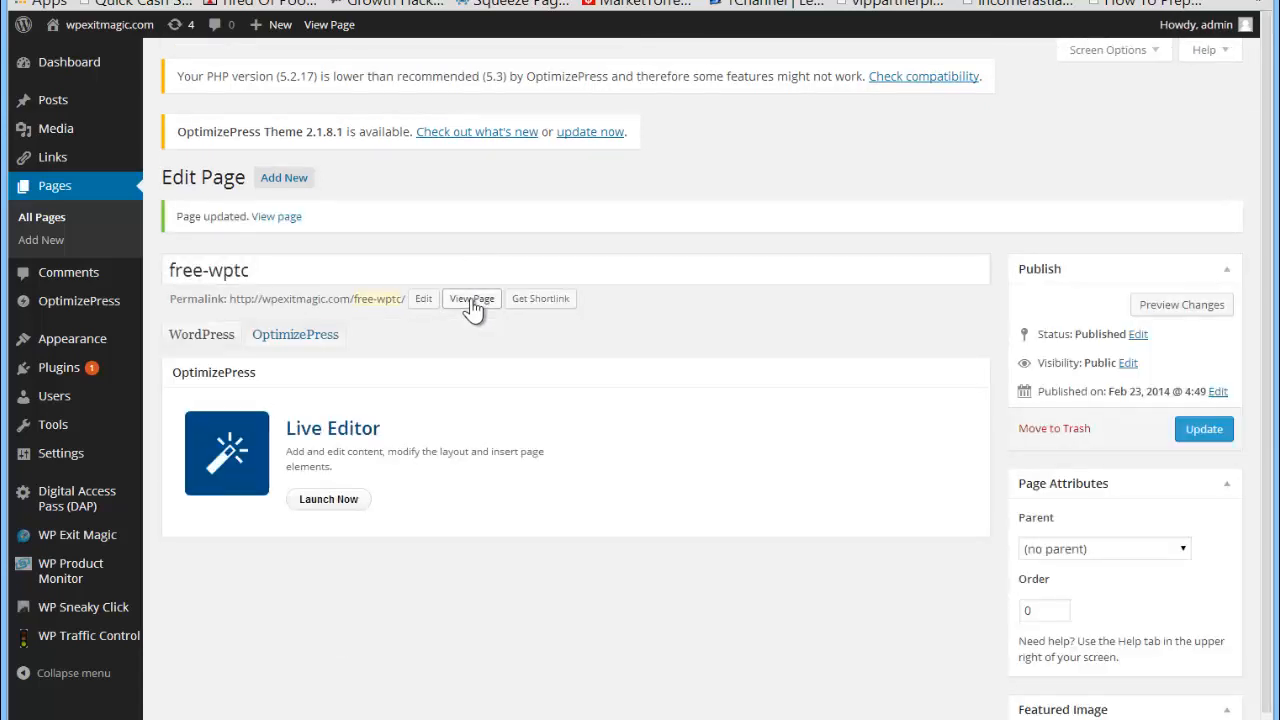
Use the page's permalink context menu to view the updated free-wptc page.
right_click(472, 298)
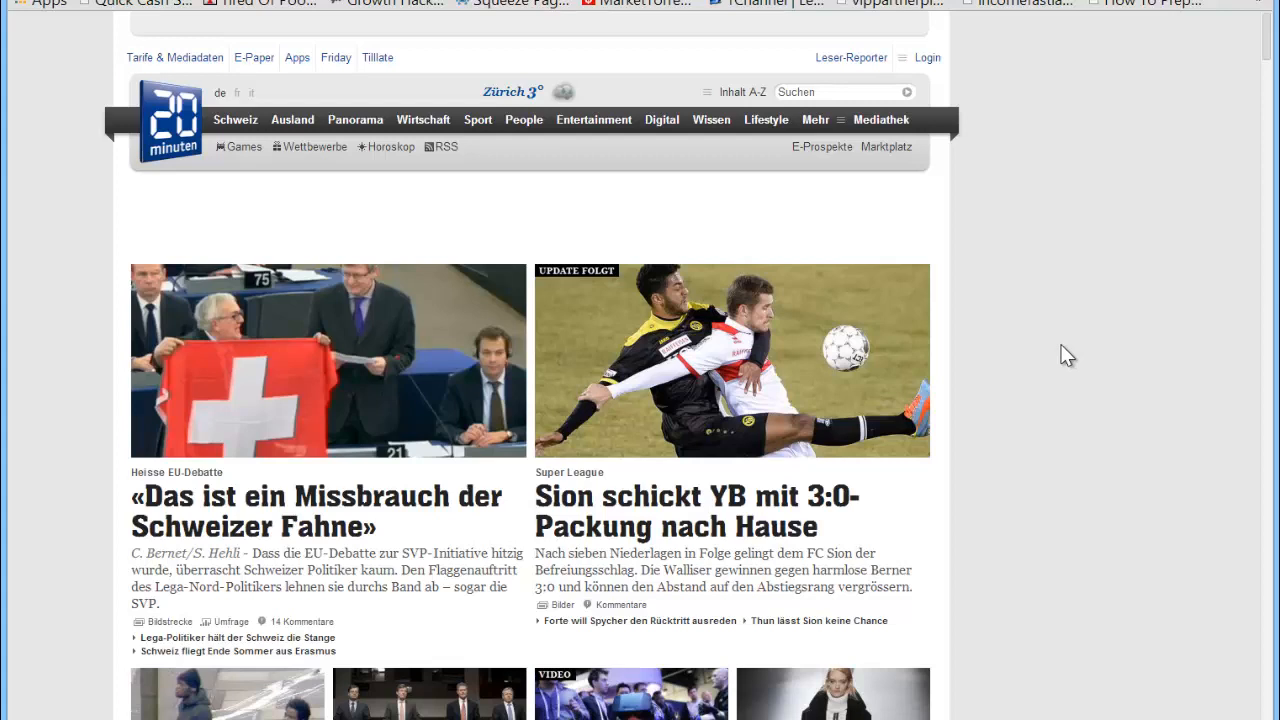
Scroll up on the redirected 20min.ch news site to confirm the redirect worked.
scroll(up, 3)
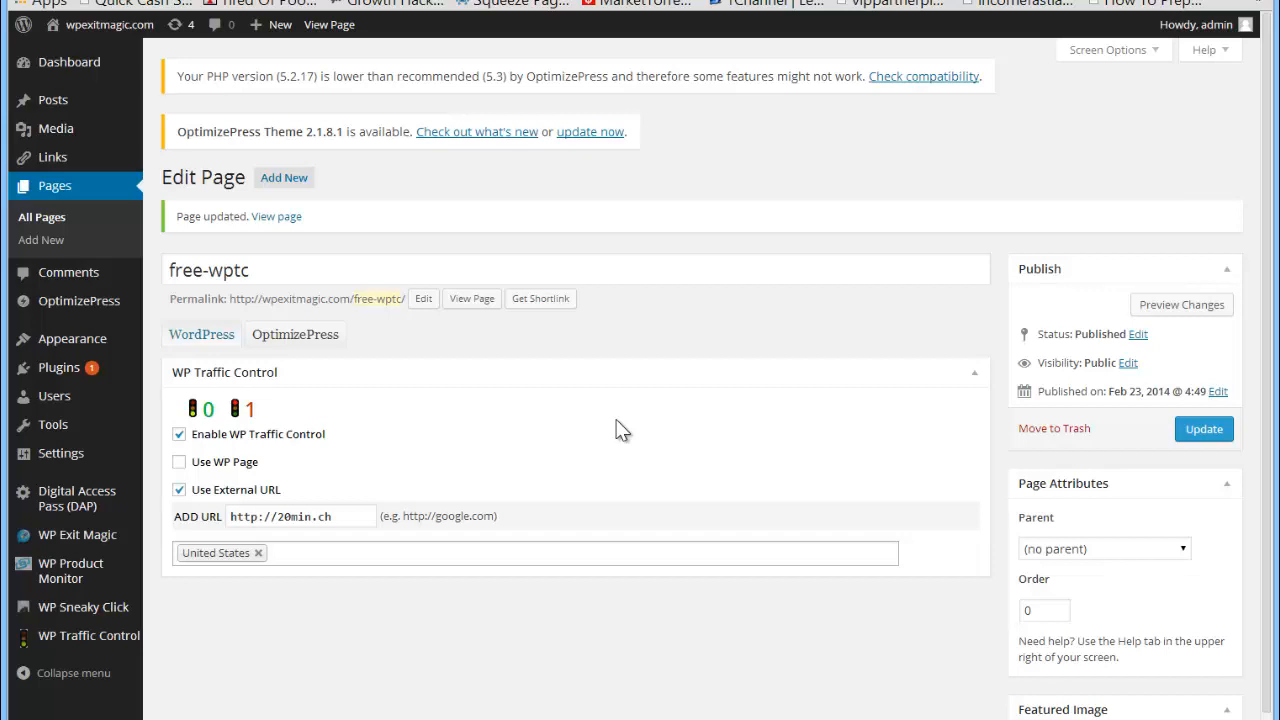
mouse_move(672, 508)
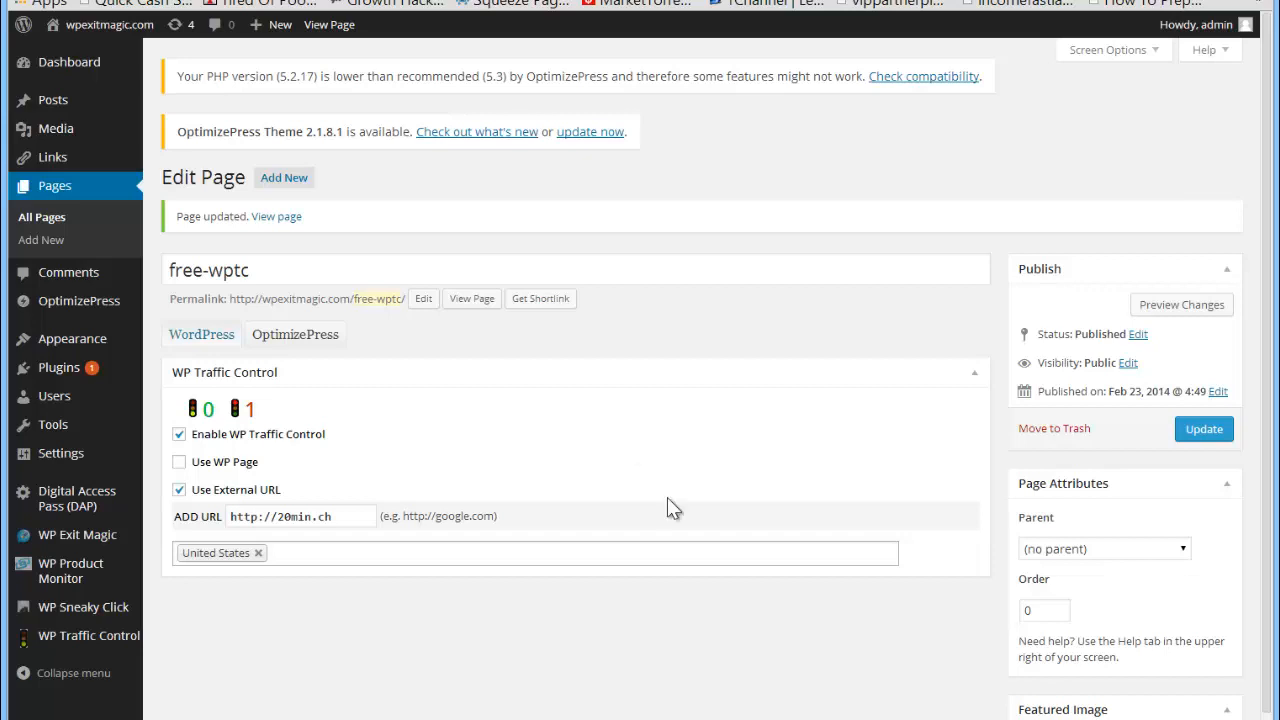